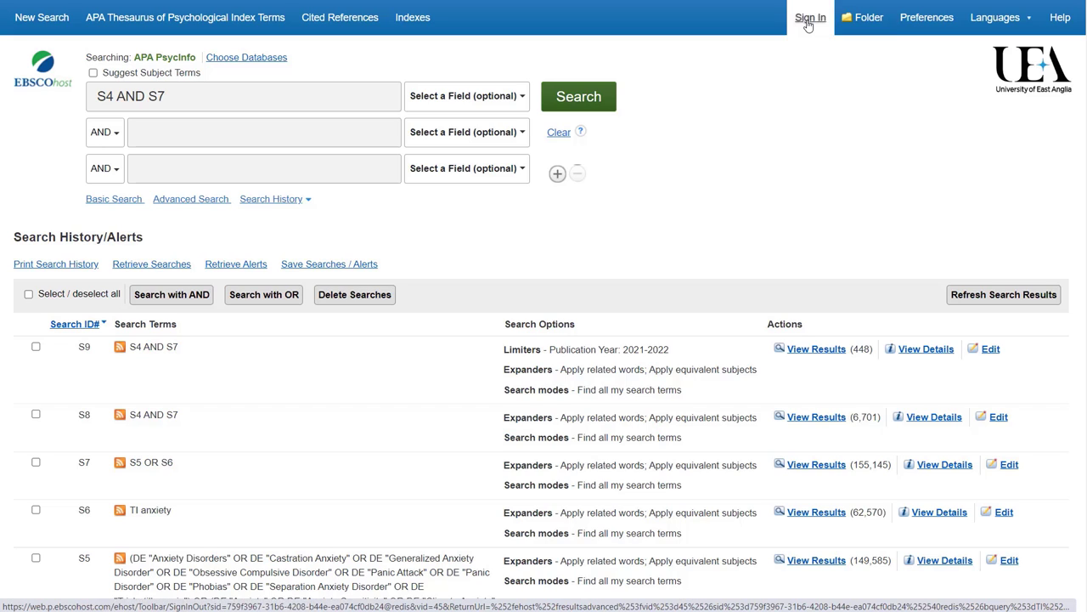
mouse_move(807, 60)
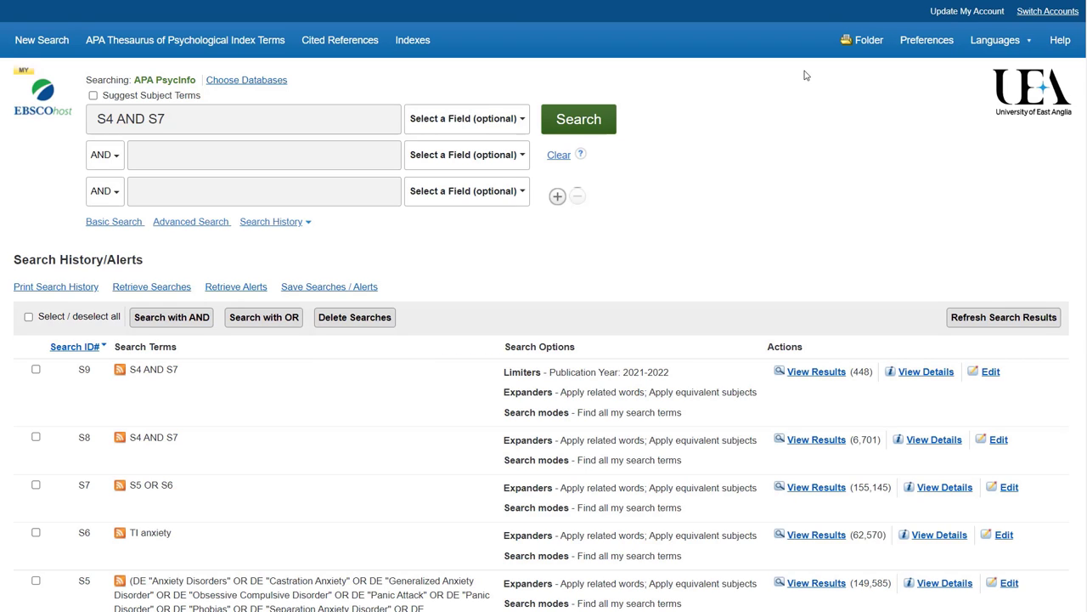
mouse_move(1063, 85)
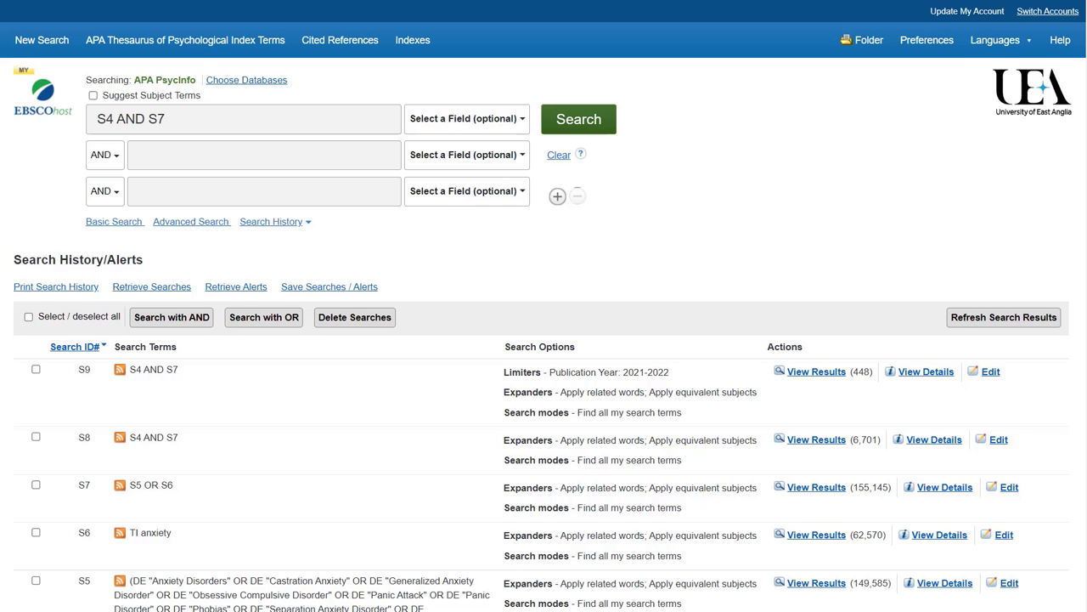
scroll(down, 3)
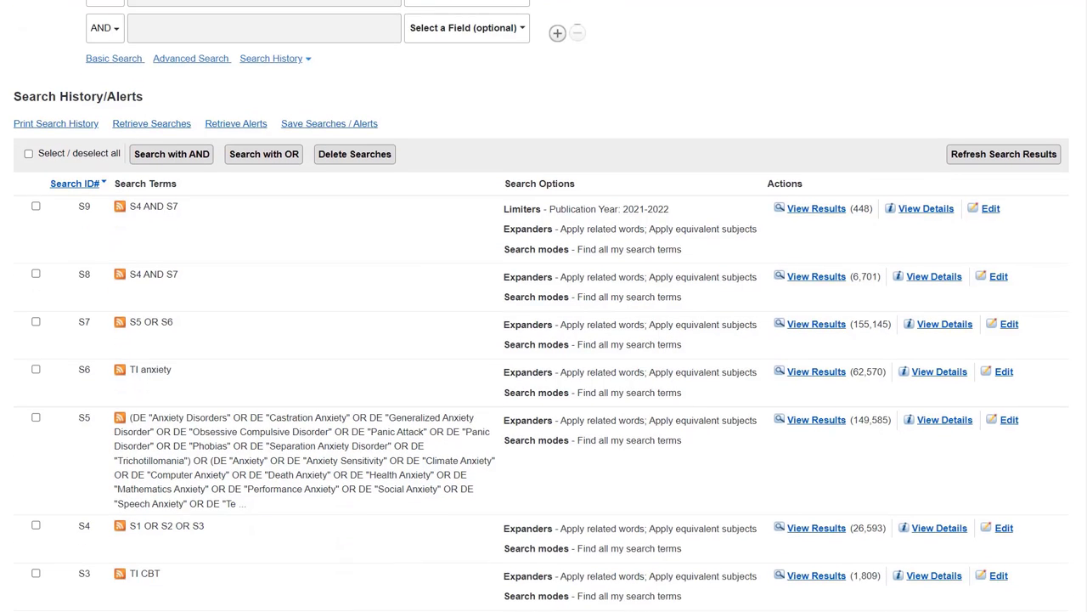
scroll(down, 3)
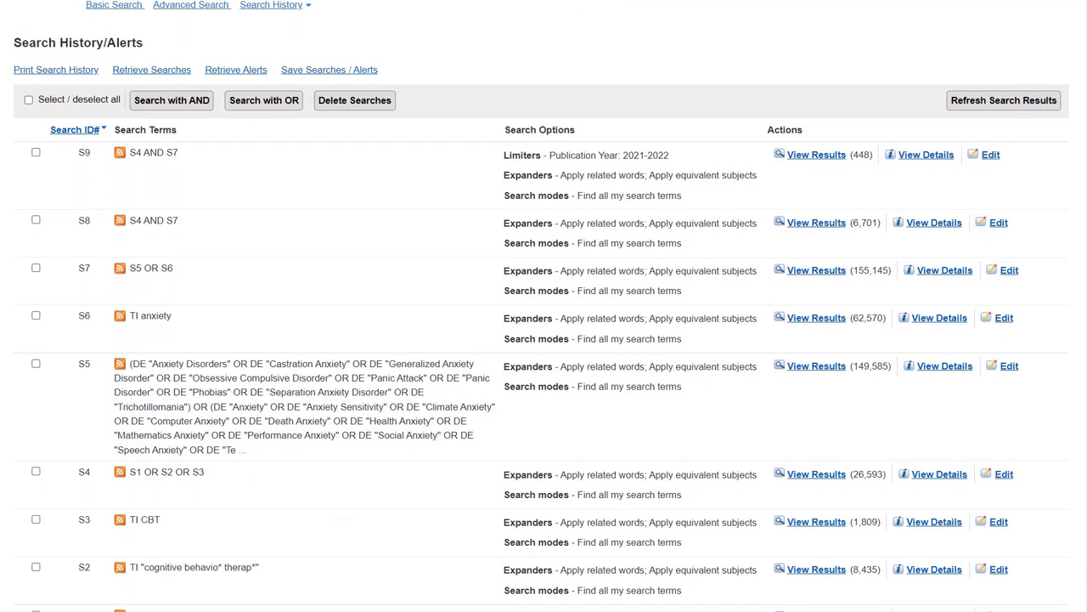
scroll(down, 3)
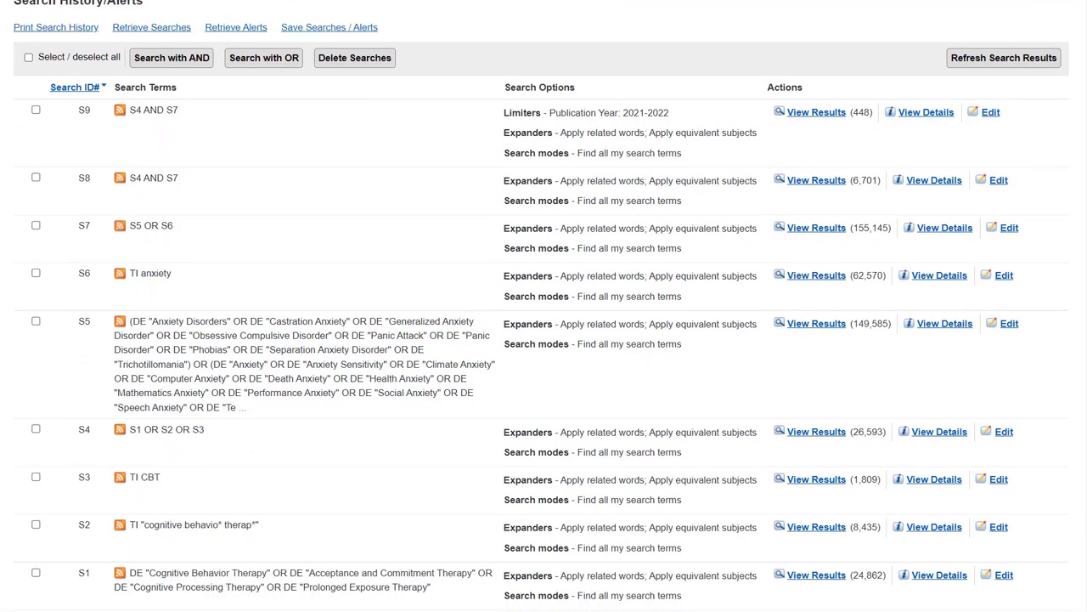
scroll(down, 3)
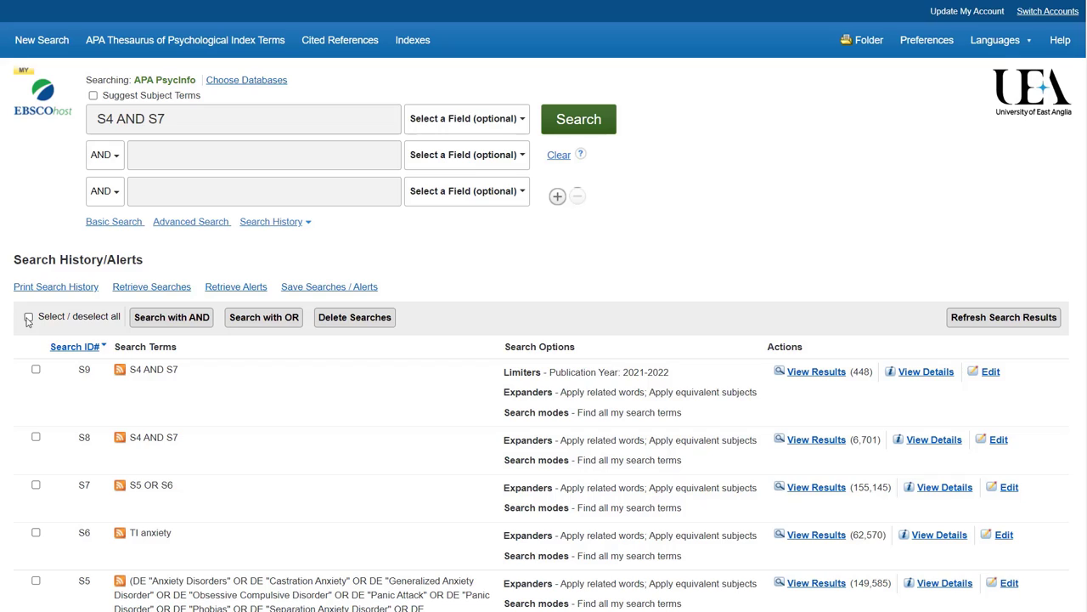
Select all nine searches (S1–S9) in the history and choose Save Searches / Alerts
click(27, 316)
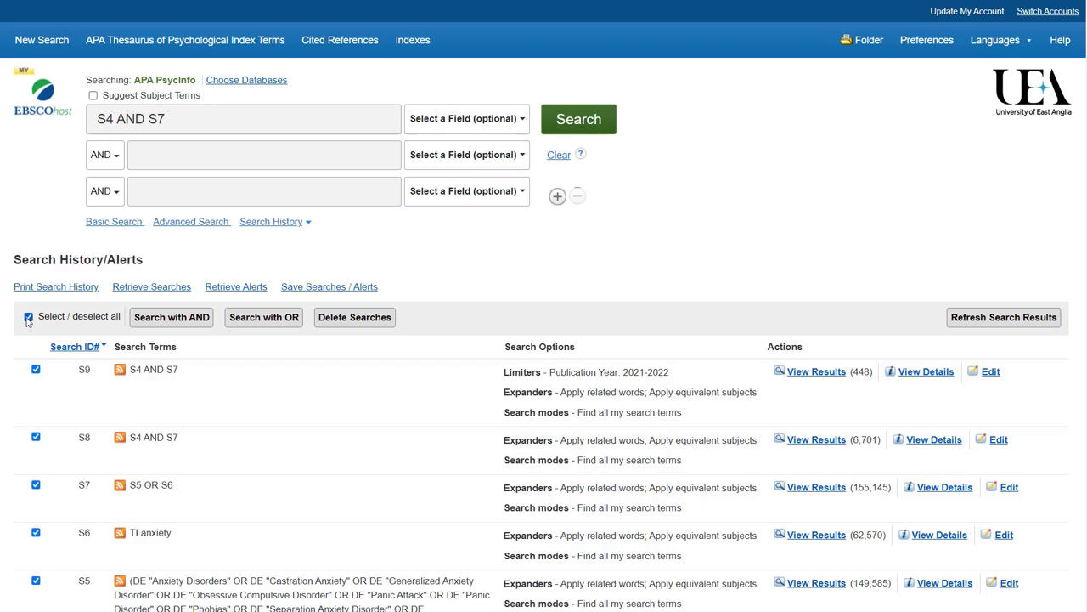
mouse_move(258, 302)
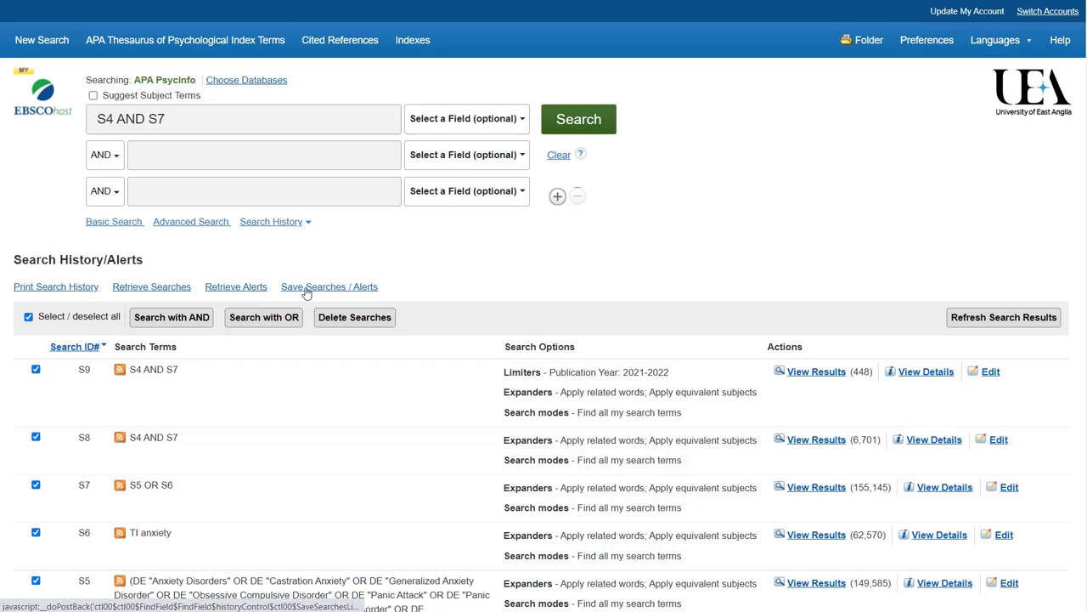
click(328, 286)
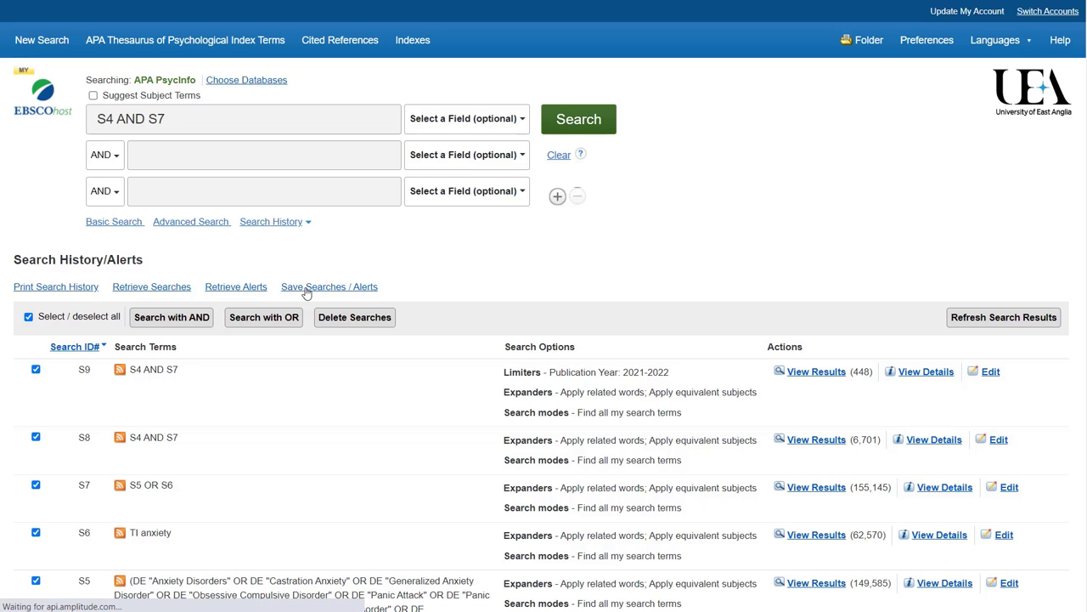
Name the saved search 'Example Search Terms'
click(329, 287)
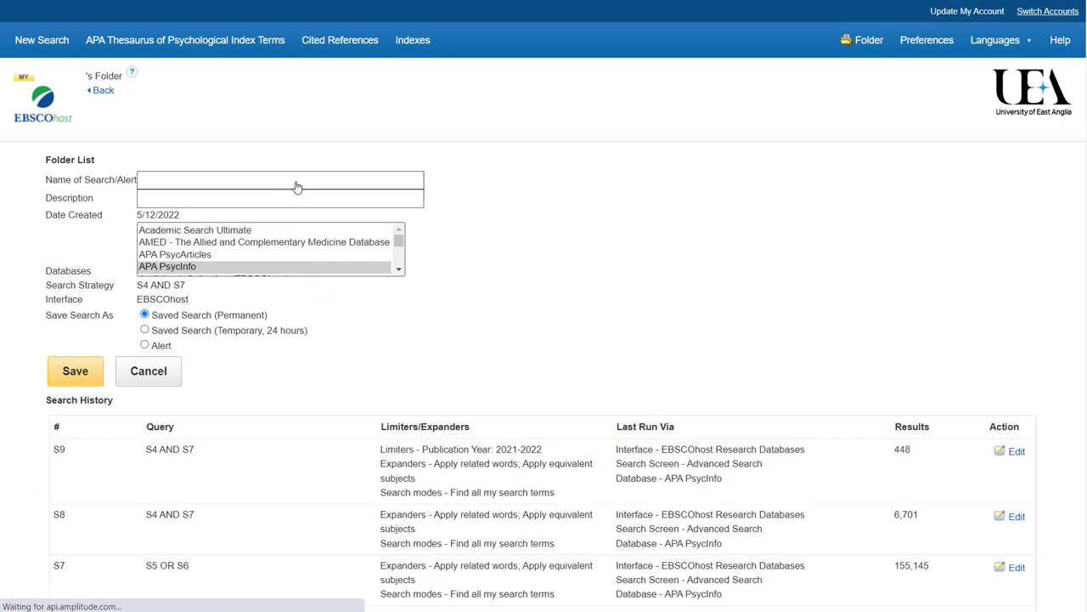
text(E)
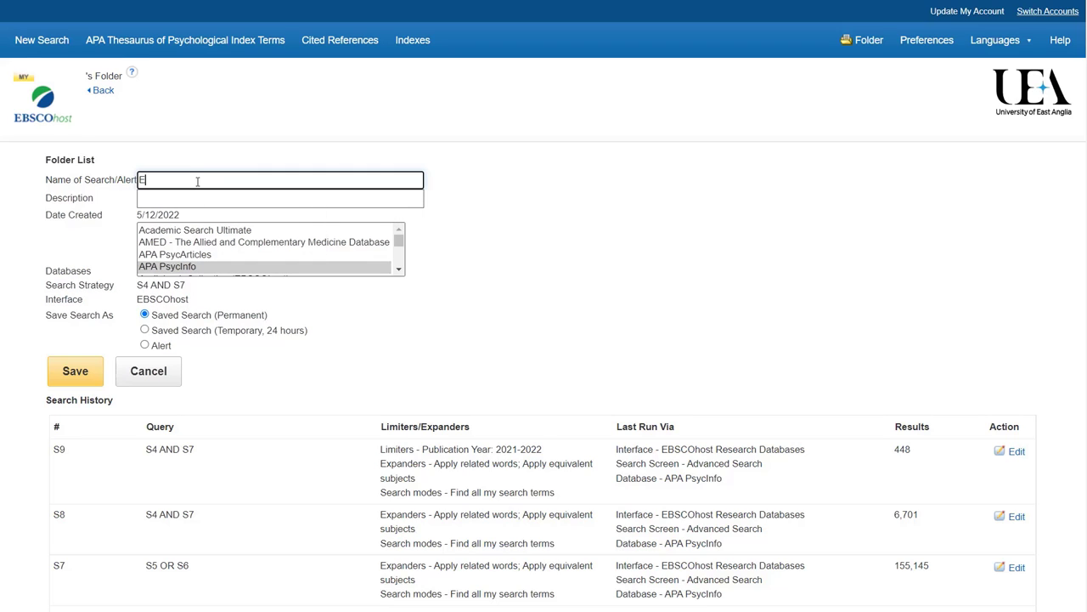
text(xample)
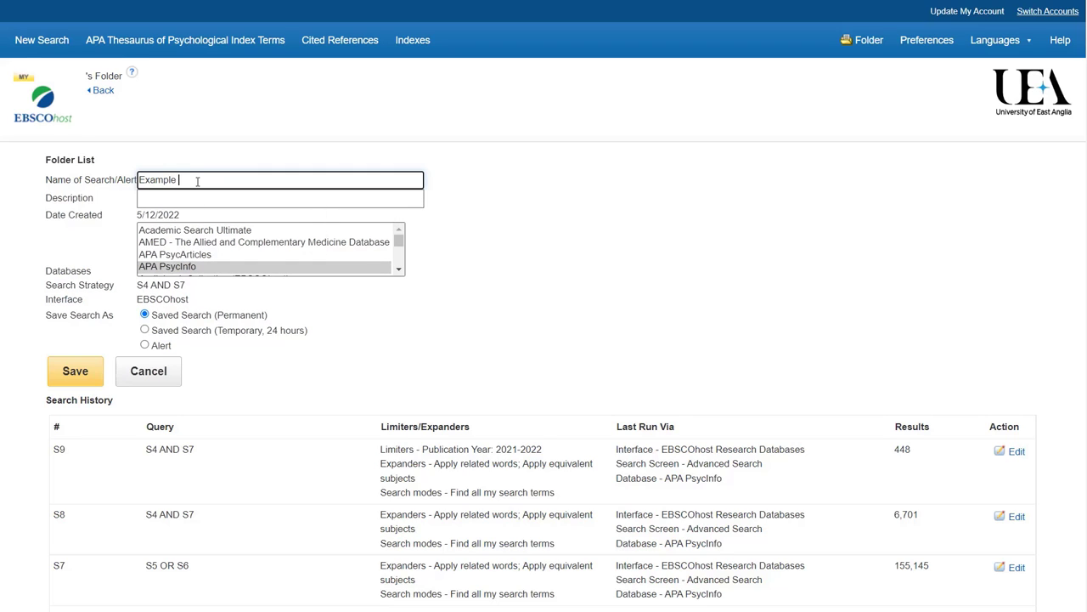
text(Search Terms)
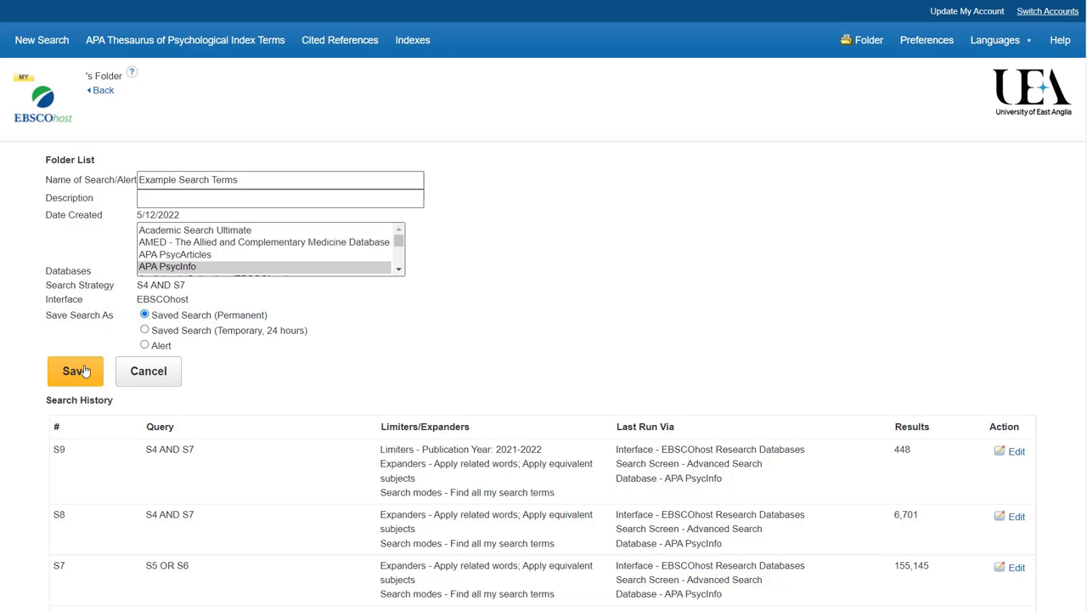
Save it as a permanent Saved Search and continue to the Saved Searches folder
click(75, 371)
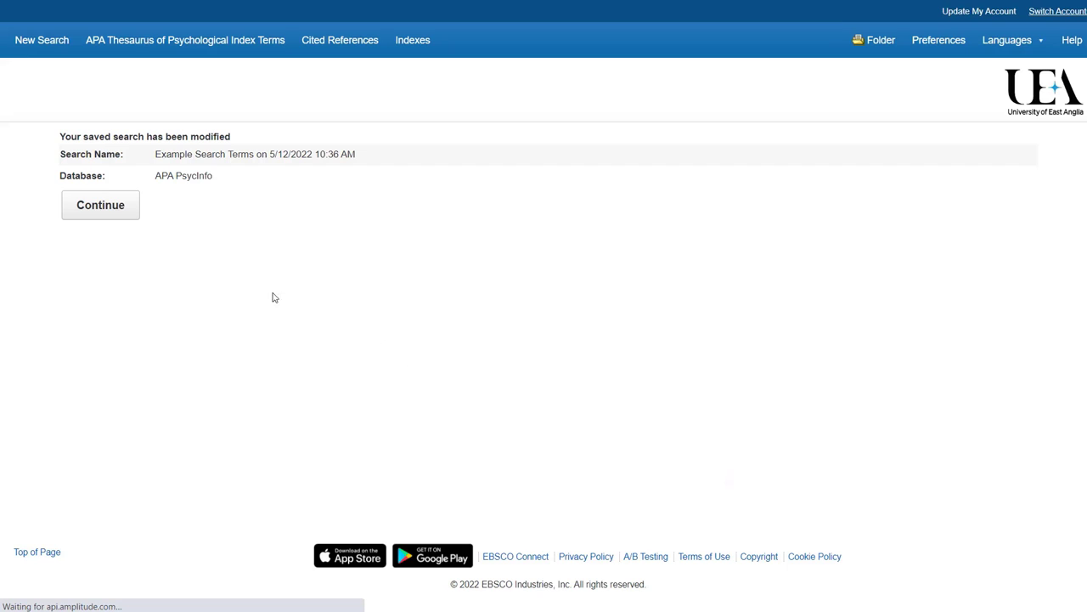
click(101, 205)
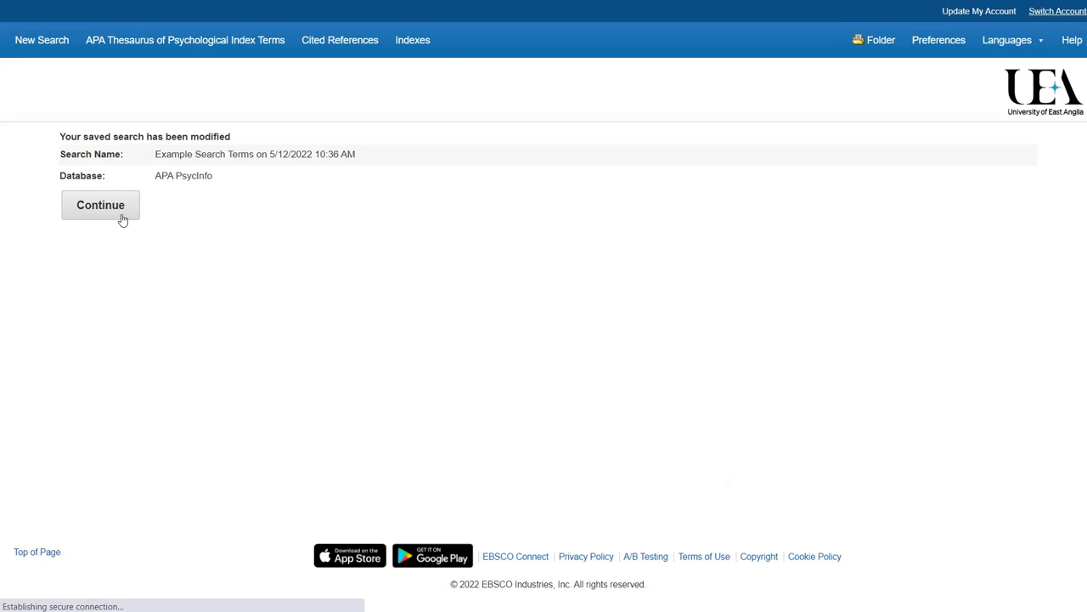
click(100, 205)
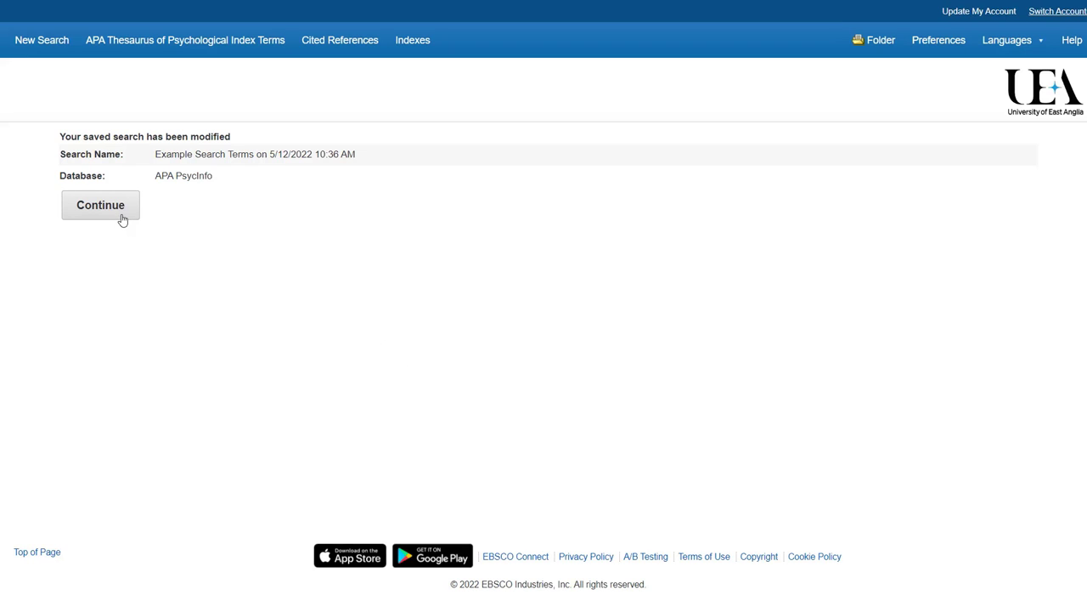
click(99, 205)
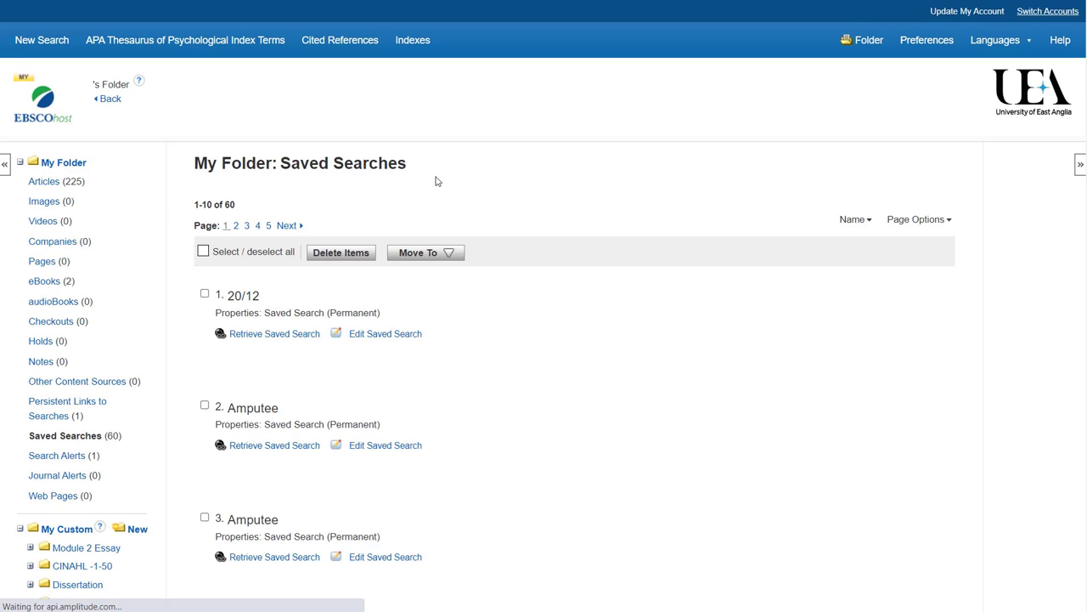
mouse_move(674, 245)
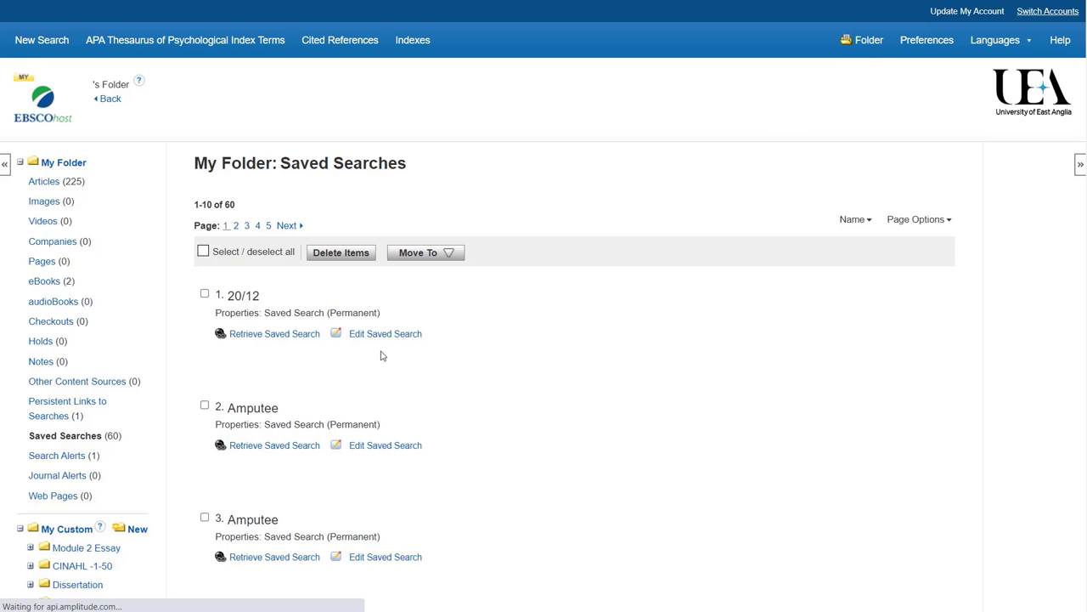
Retrieve the 'Example Search Terms' saved search from My Folder's Saved Searches
scroll(down, 3)
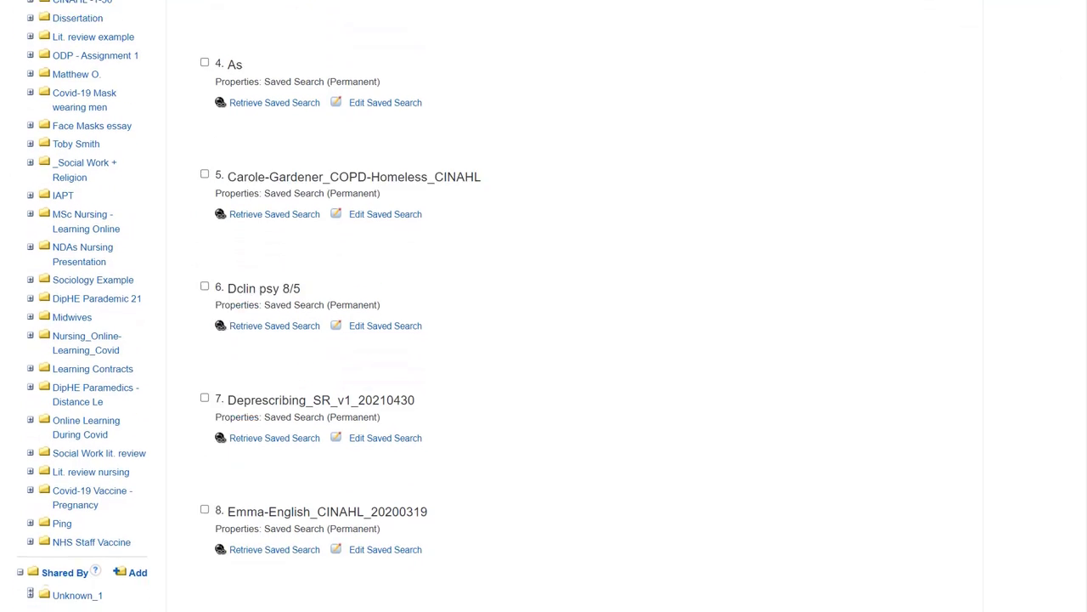
scroll(down, 3)
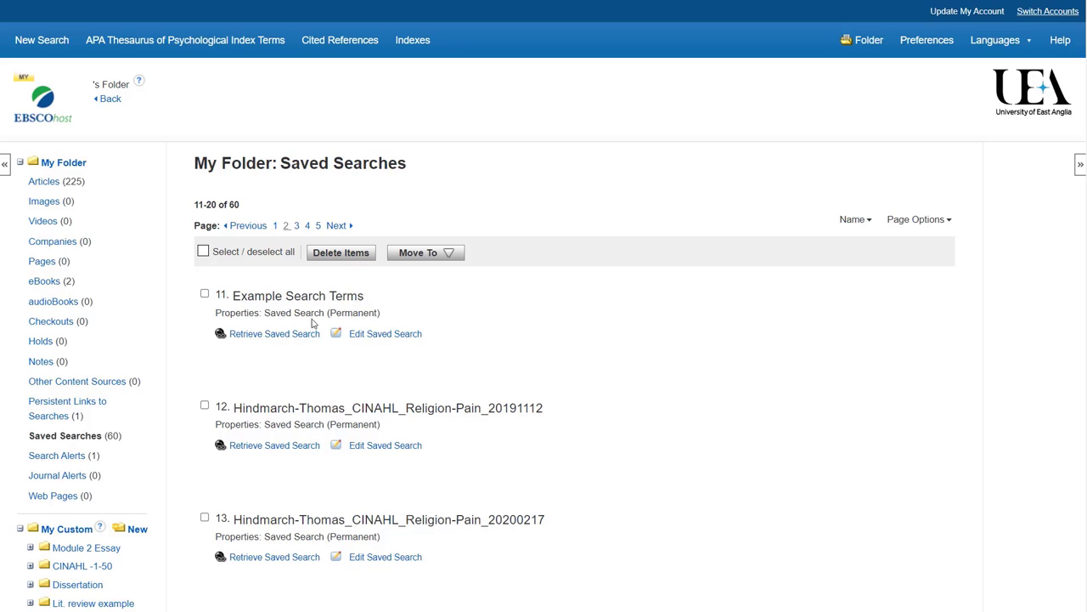
click(274, 333)
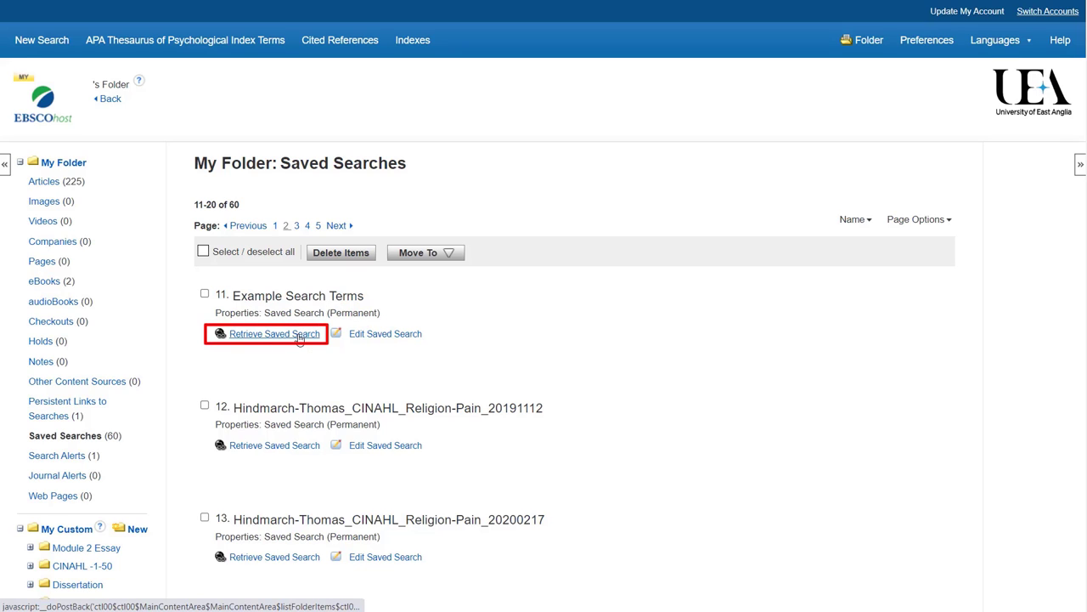
click(275, 333)
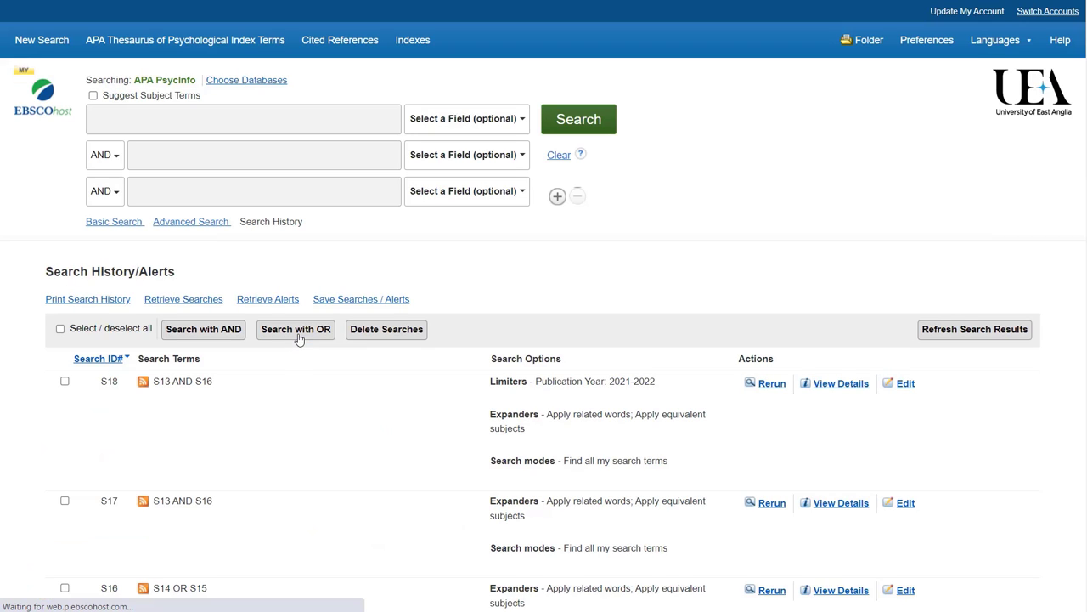
mouse_move(266, 384)
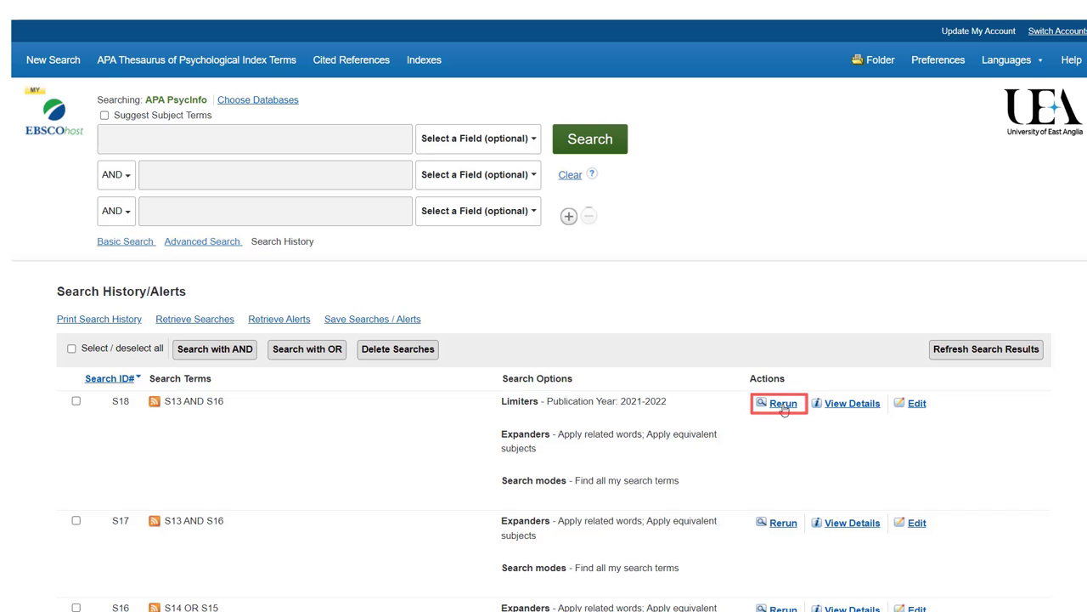
Rerun S18 (S13 AND S16, limited to 2021–2022) to get 448 results
click(782, 402)
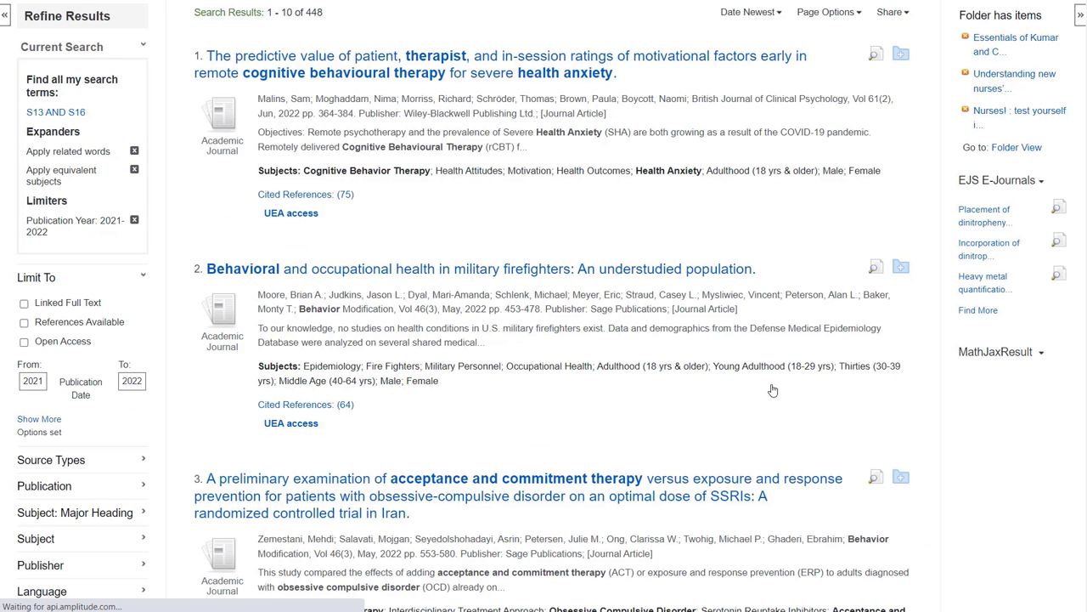